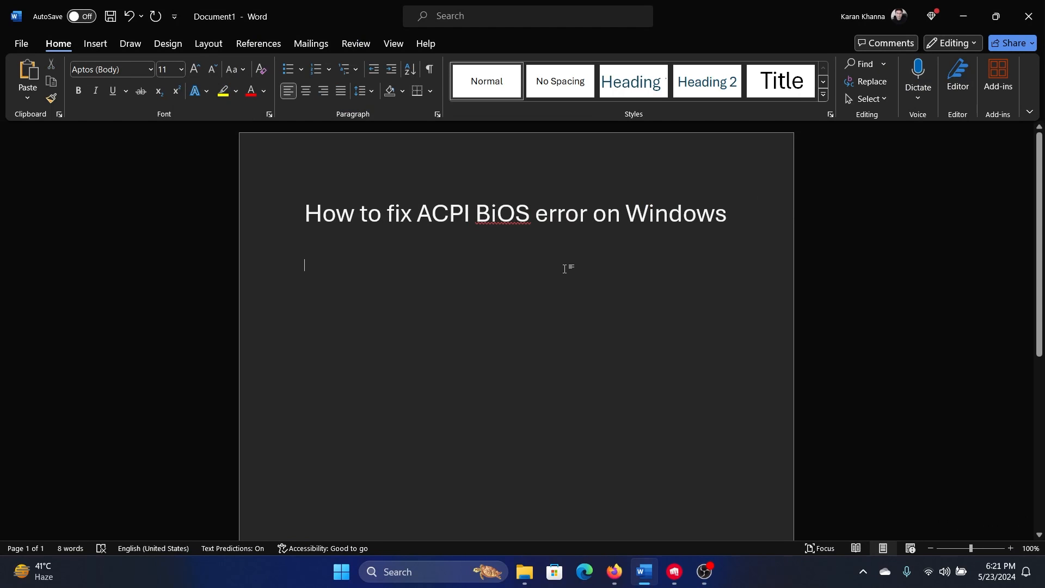
Step: Switch from the Word document to Edge showing the Bing 'bios' results
left_click(584, 571)
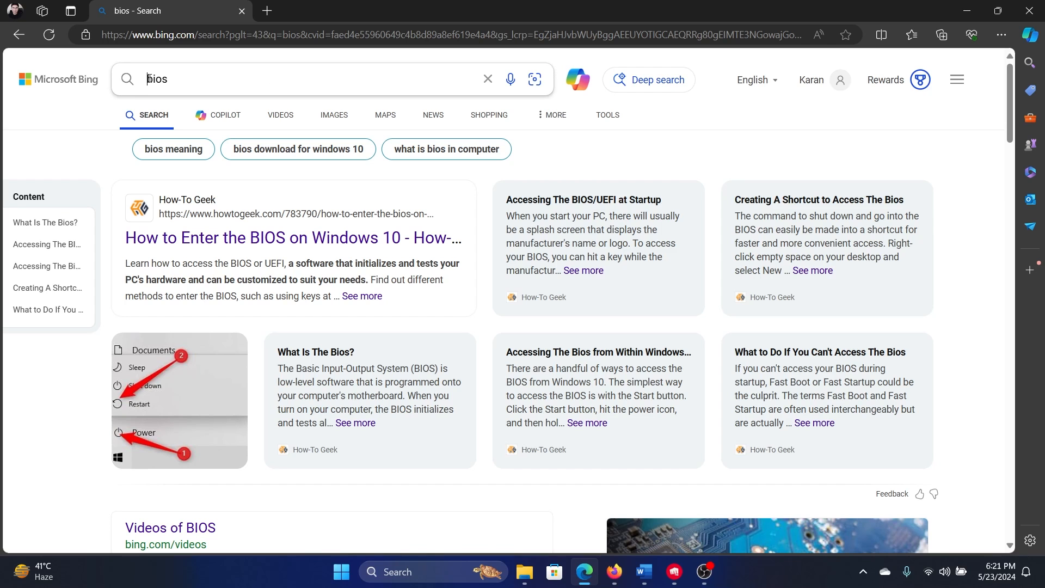
Step: Search Bing for 'asus bios' and follow the ASUS Download Center result
type("asus bios")
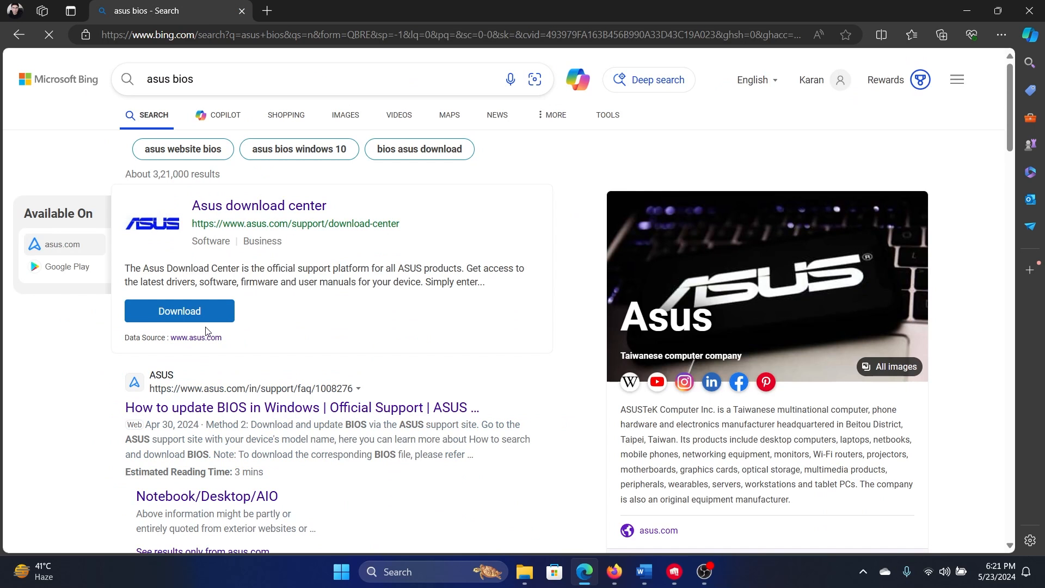
left_click(180, 310)
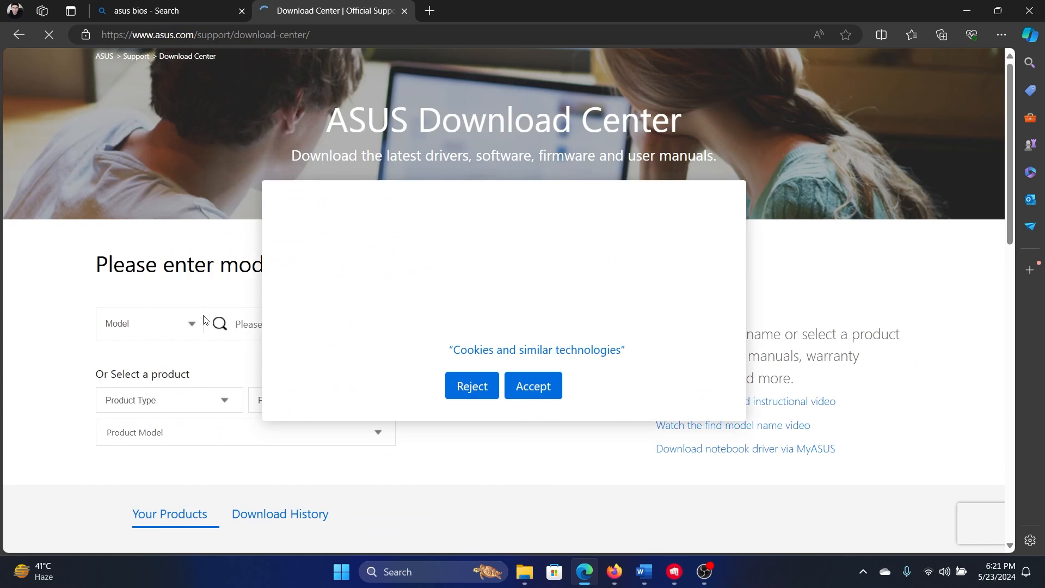
Step: Accept cookies and find model FA507RE in the ASUS Download Center search
left_click(533, 386)
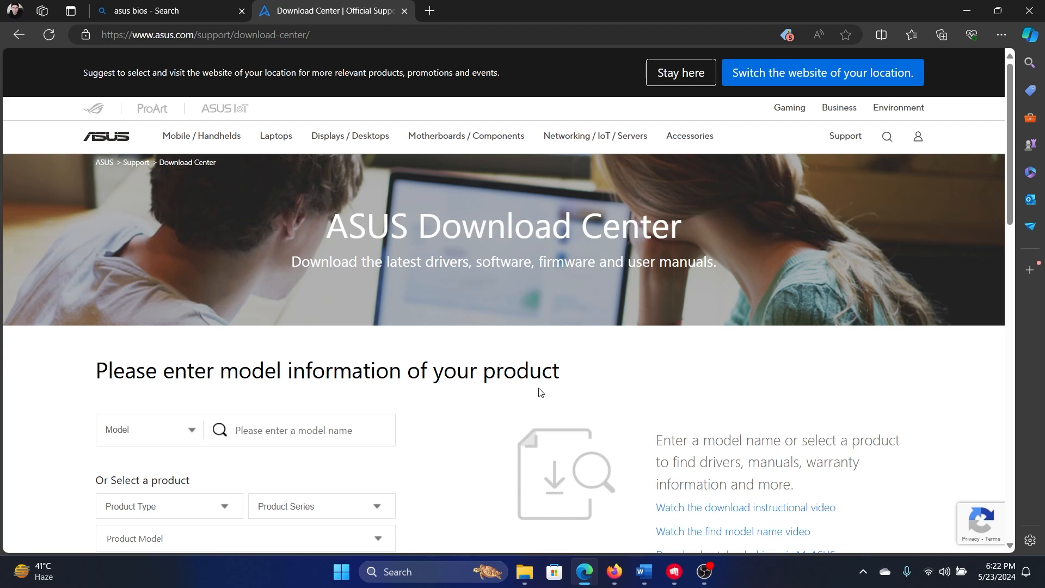
left_click(299, 430)
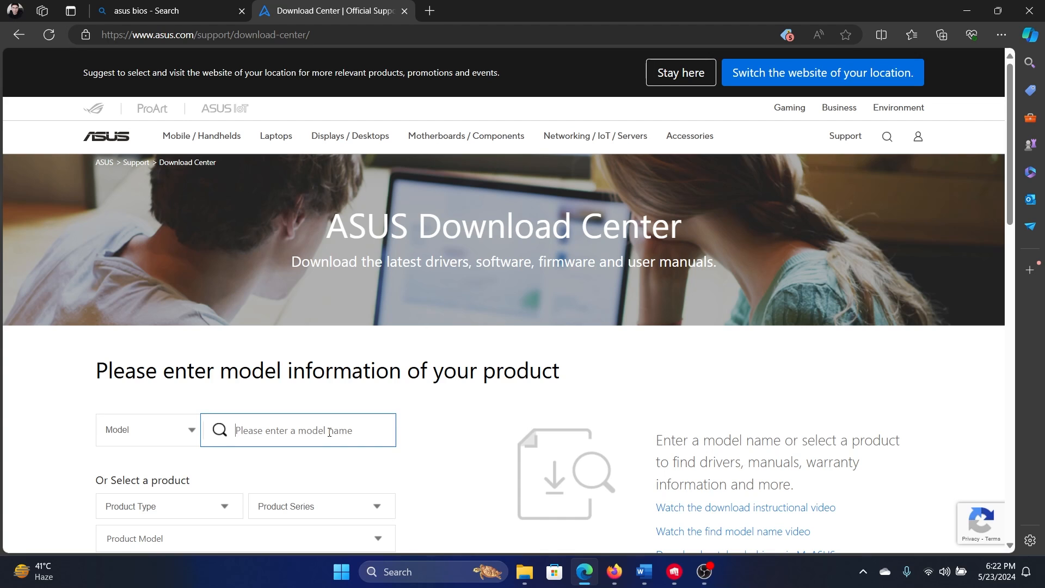
type("fa50")
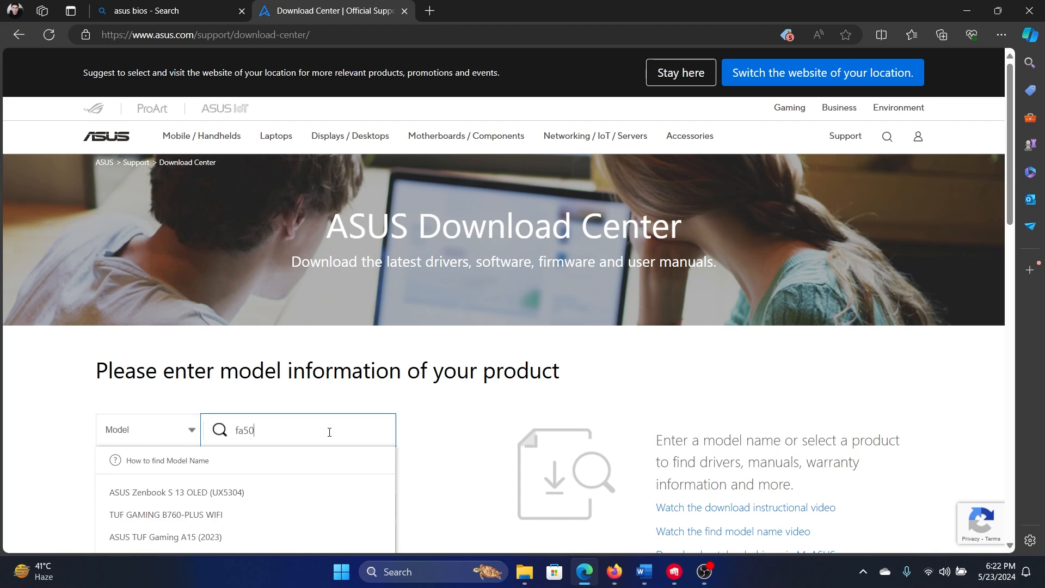
type("7re")
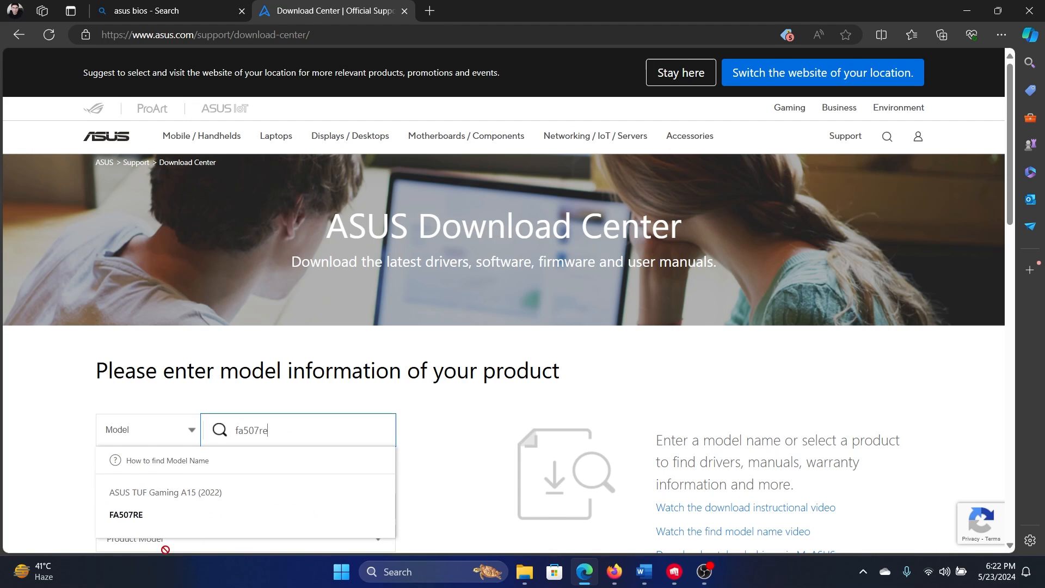
left_click(125, 514)
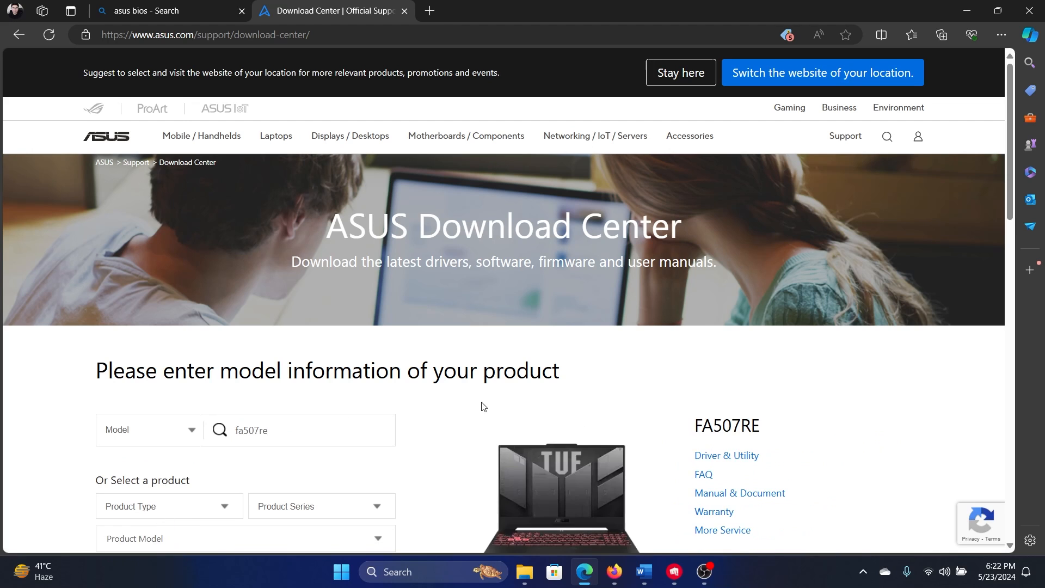
scroll("down", 3)
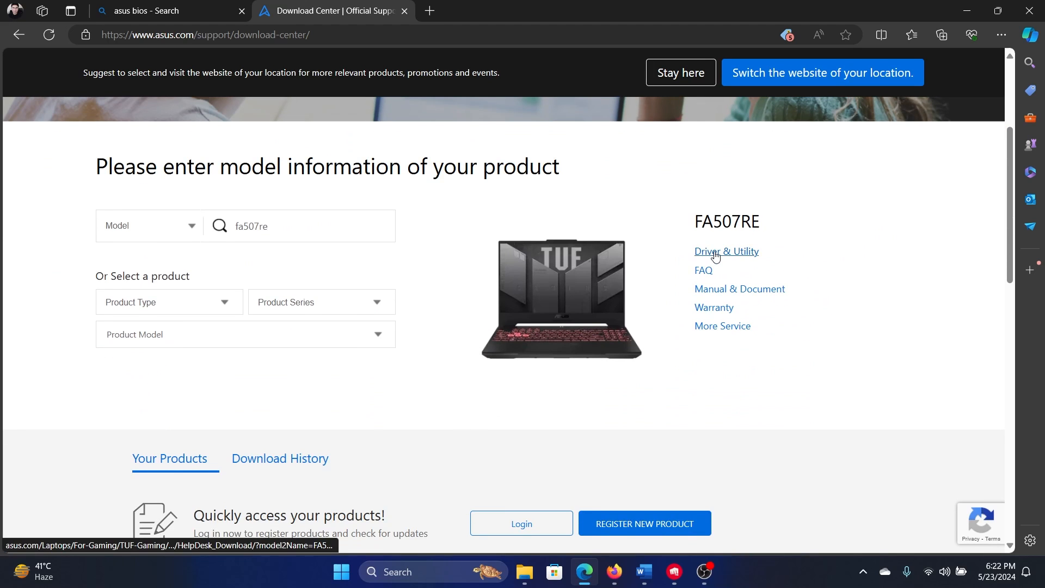
Step: Go to FA507RE's Driver & Utility page and its BIOS & Firmware section, closing the duplicate tab
left_click(726, 252)
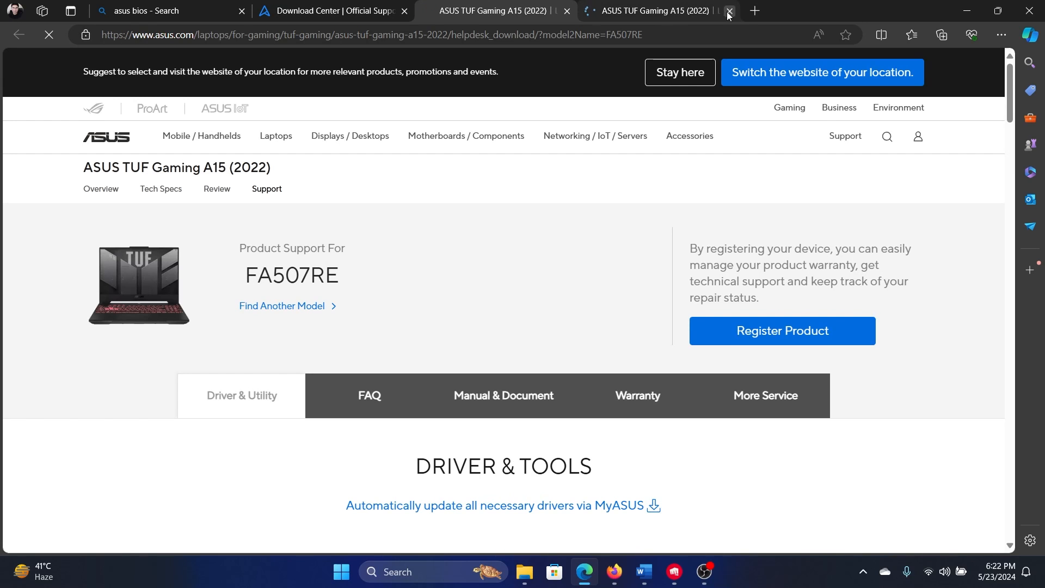
left_click(728, 12)
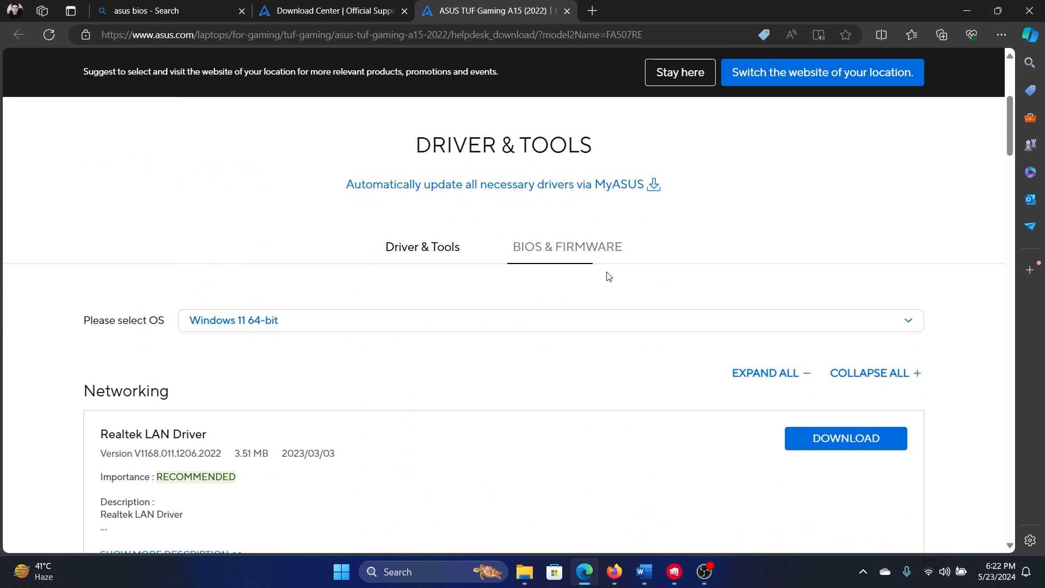
scroll("down", 3)
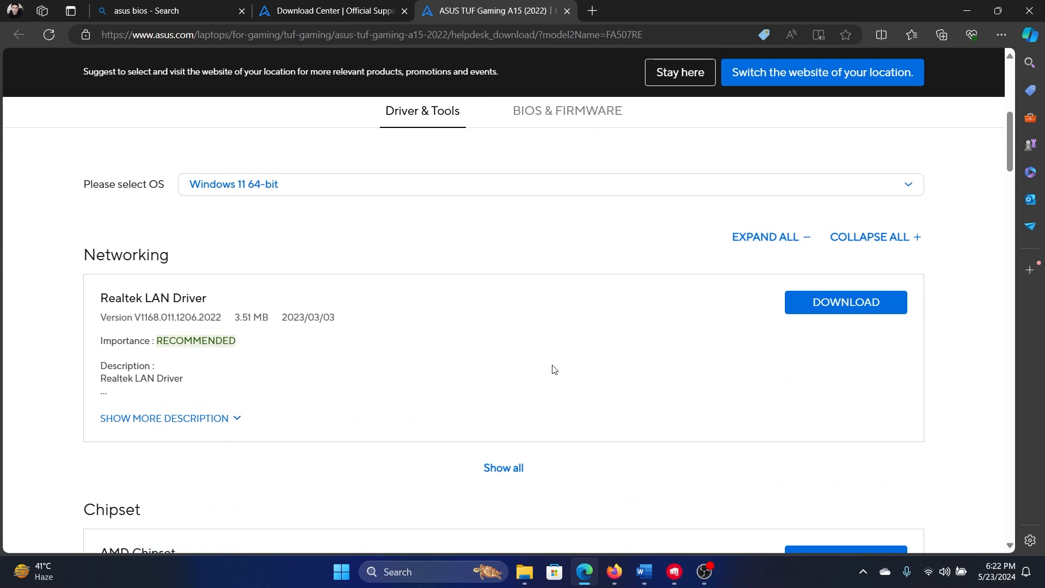
mouse_move(576, 247)
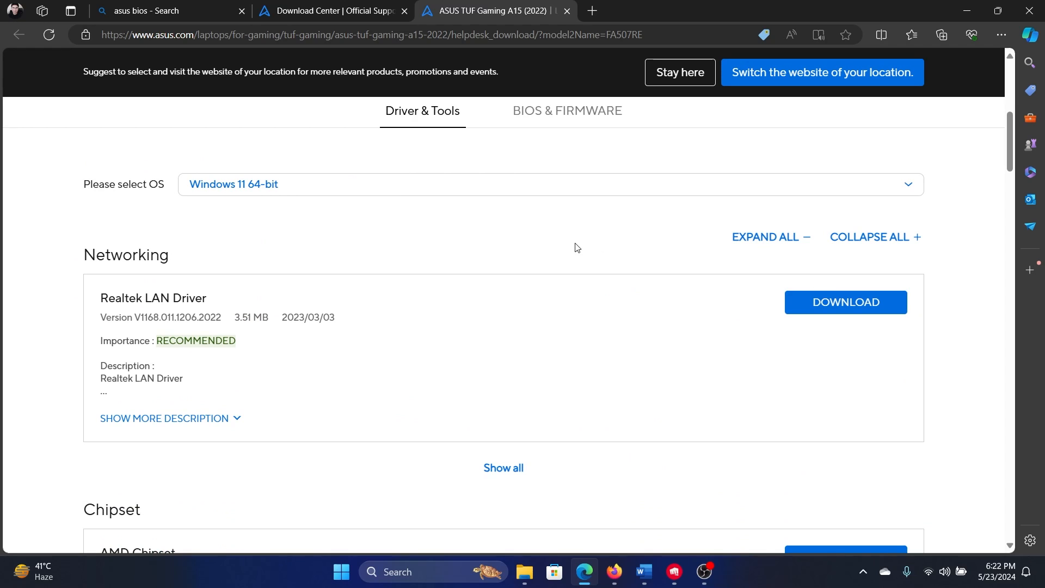
left_click(566, 111)
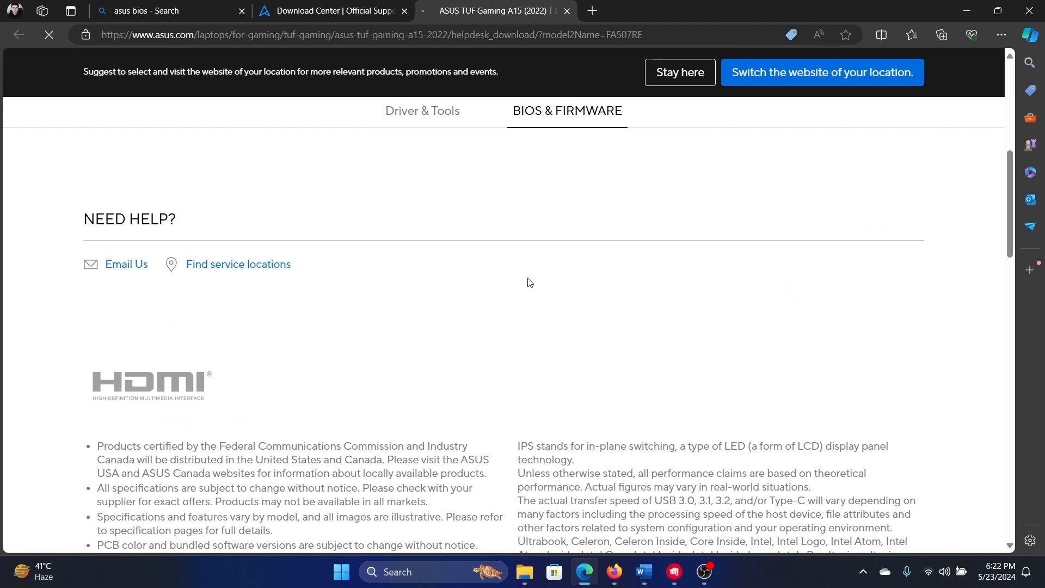
mouse_move(524, 407)
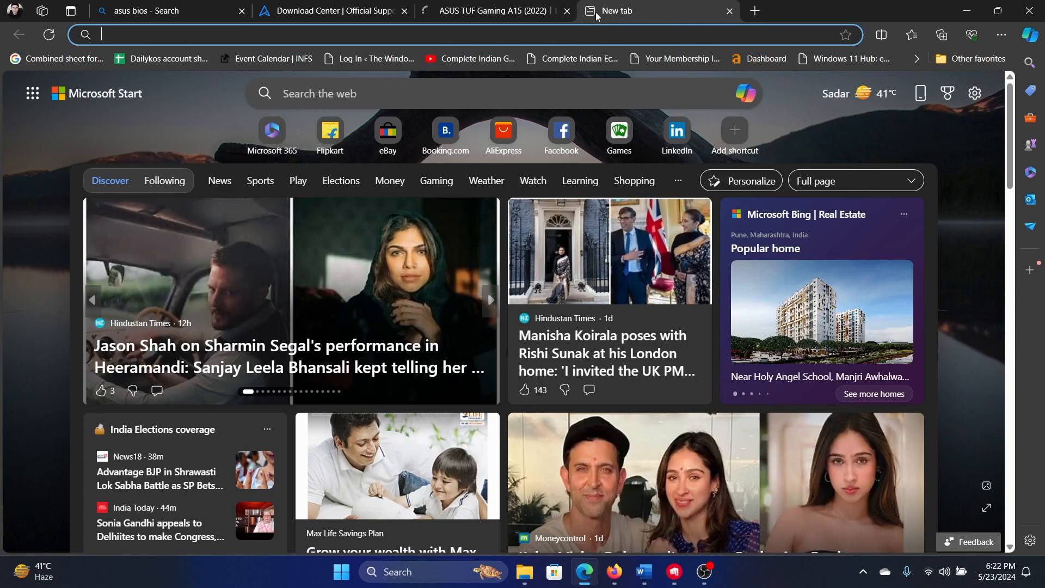
Step: Run a Bing search for 'dell bios download' from the address bar
type("dell bi")
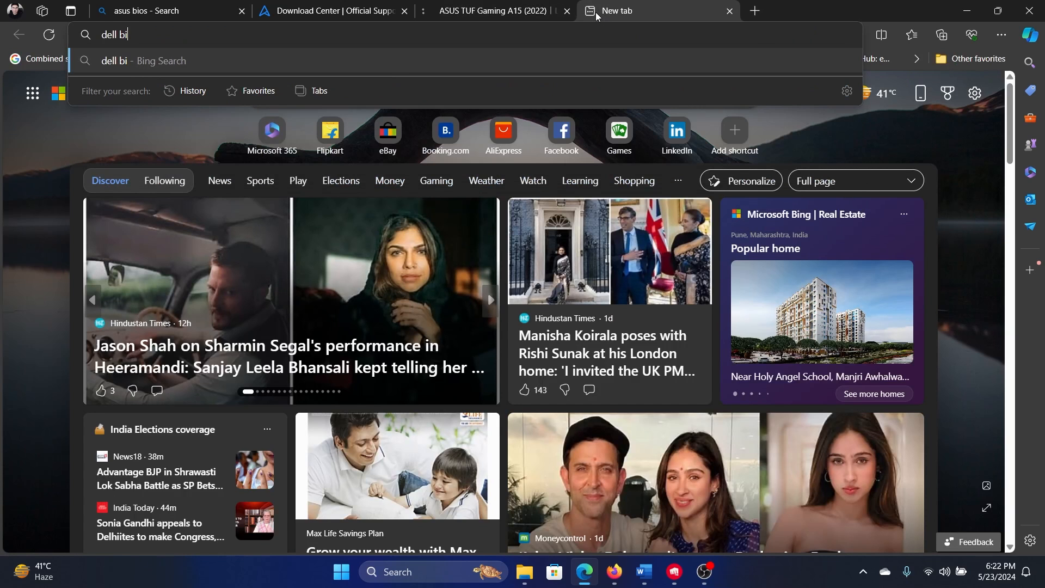
type("os download")
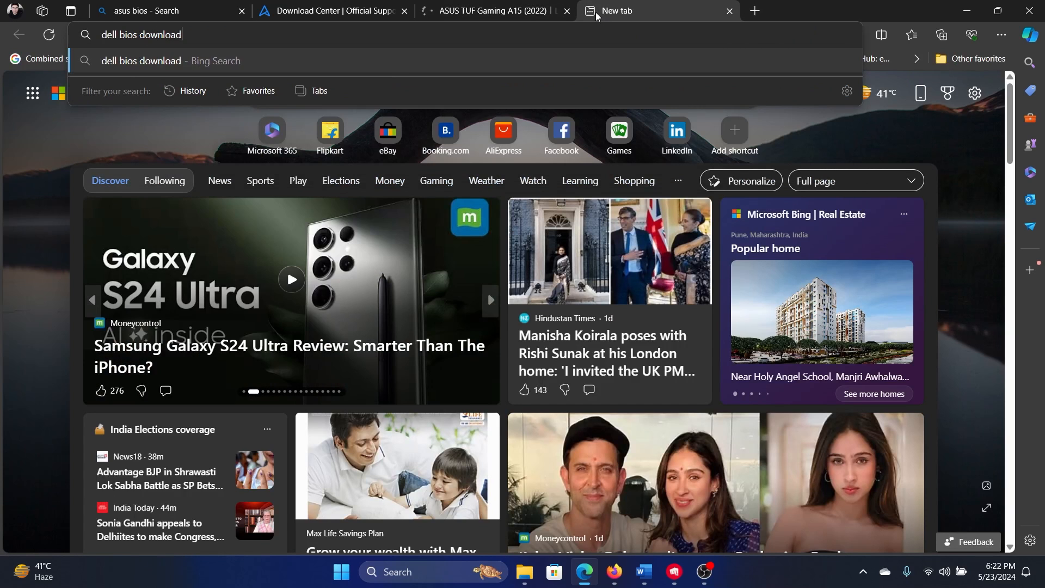
key("Return")
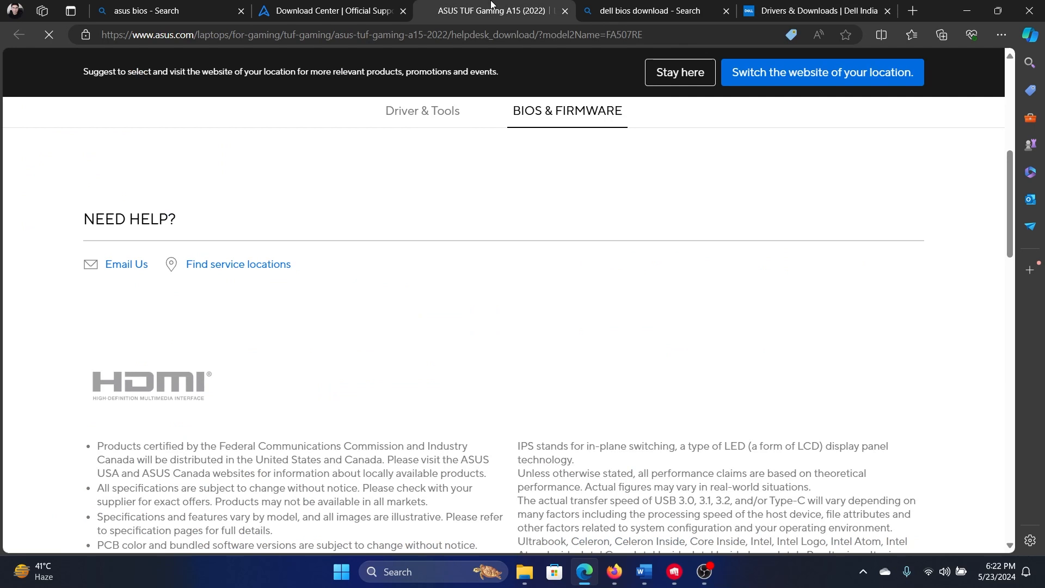
Step: Browse Dell products to Laptops > Inspiron > 7000 Series > Inspiron 14 7420 2-in-1 and decline the survey
left_click(816, 11)
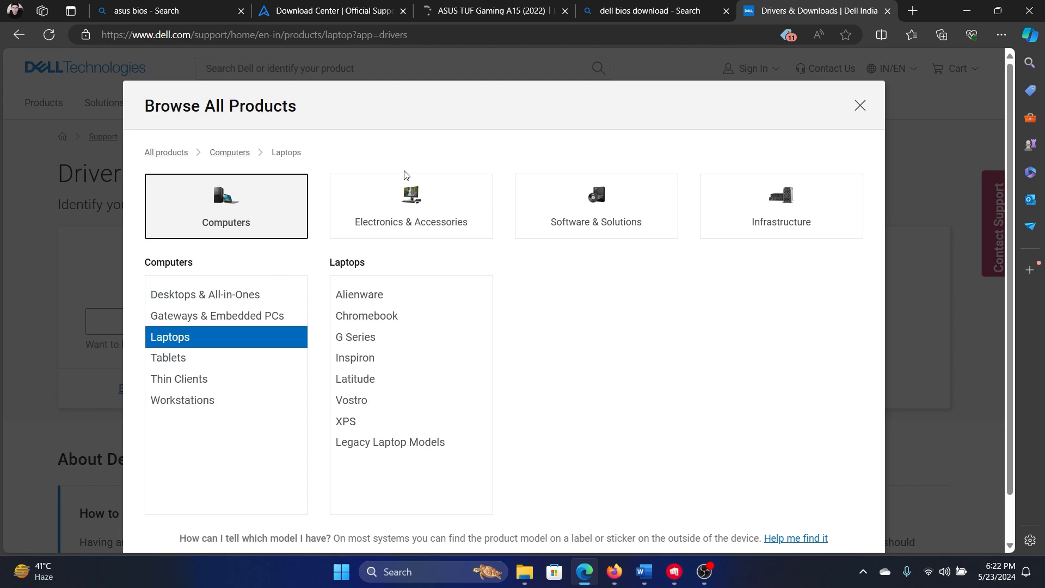
mouse_move(492, 366)
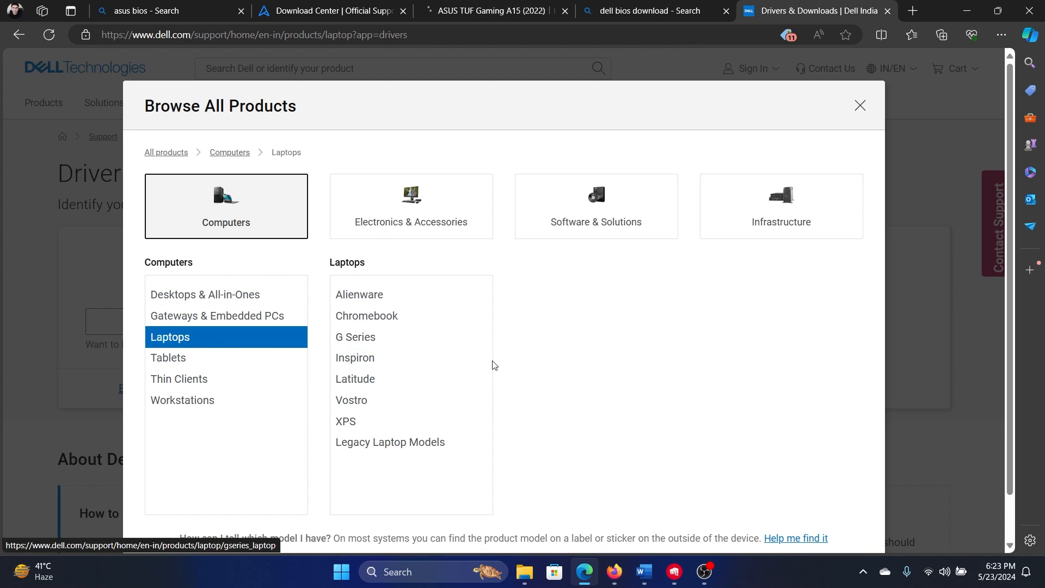
mouse_move(355, 358)
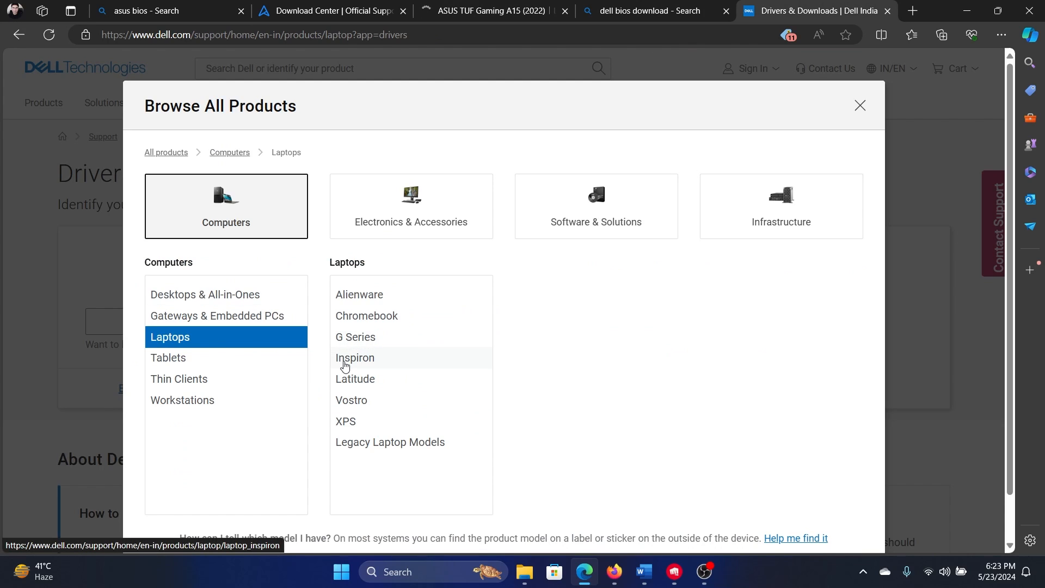
left_click(355, 357)
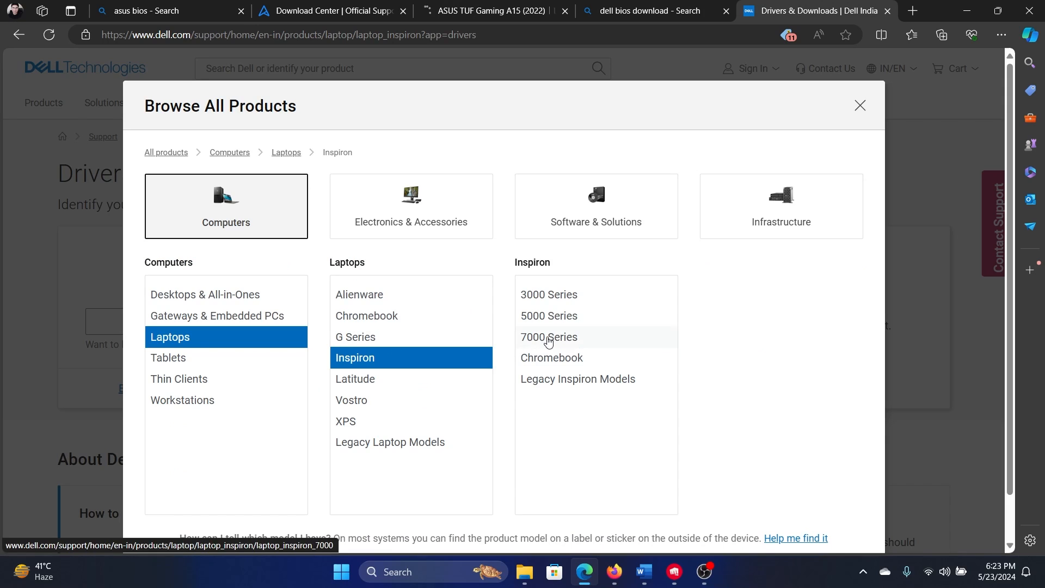
left_click(549, 336)
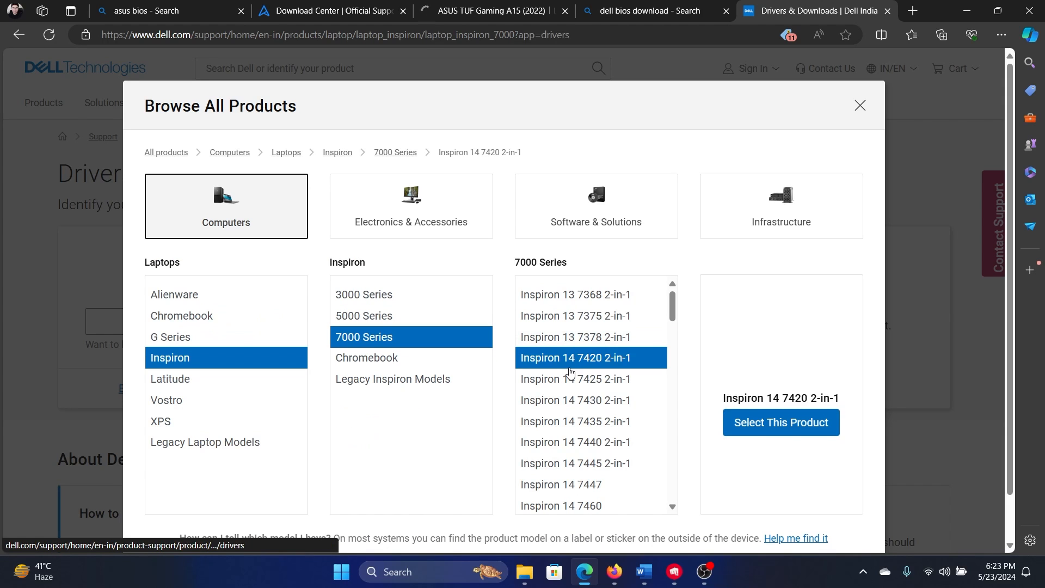
left_click(781, 422)
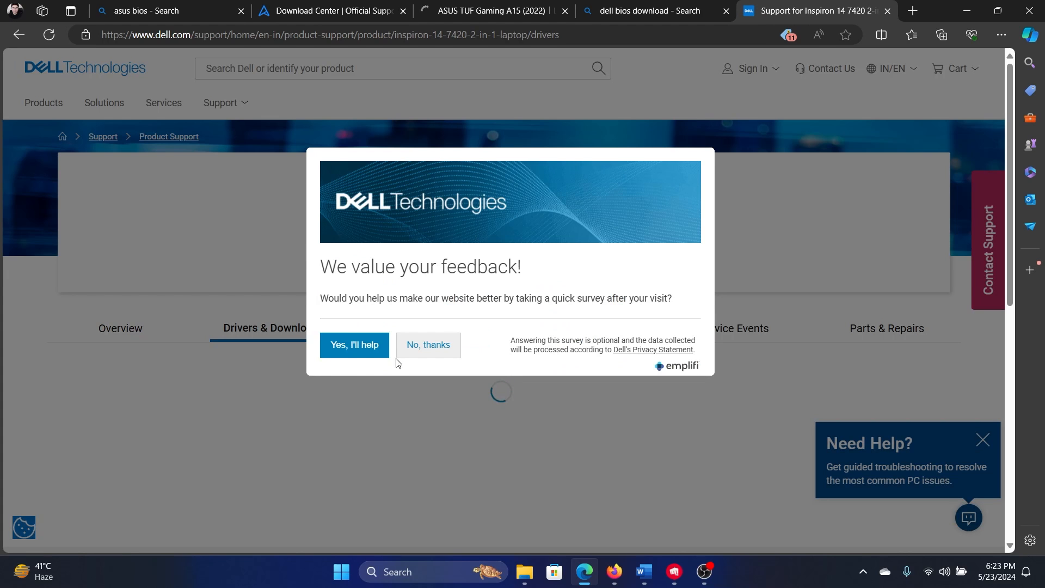
left_click(427, 345)
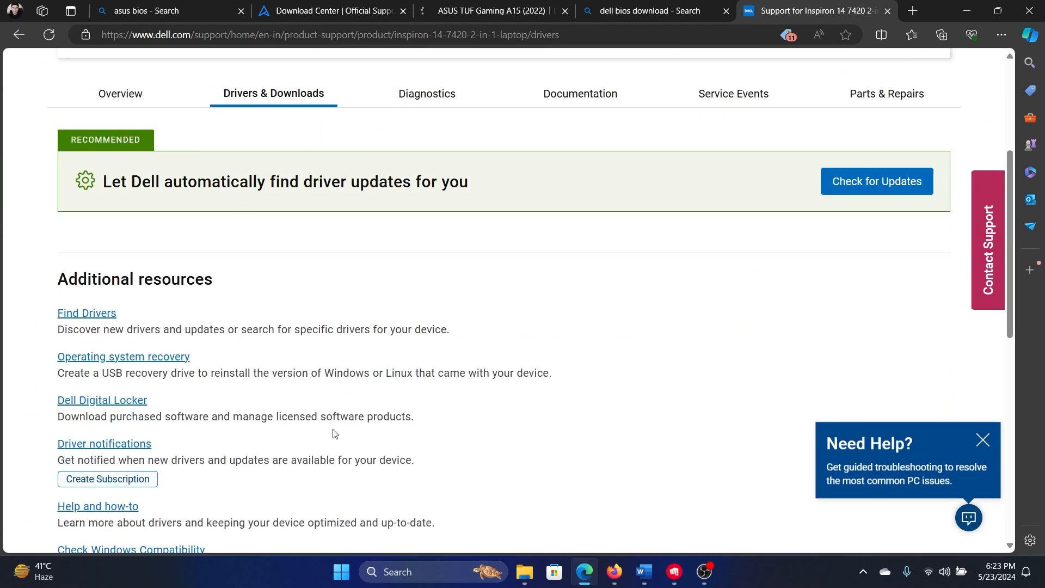
scroll("down", 3)
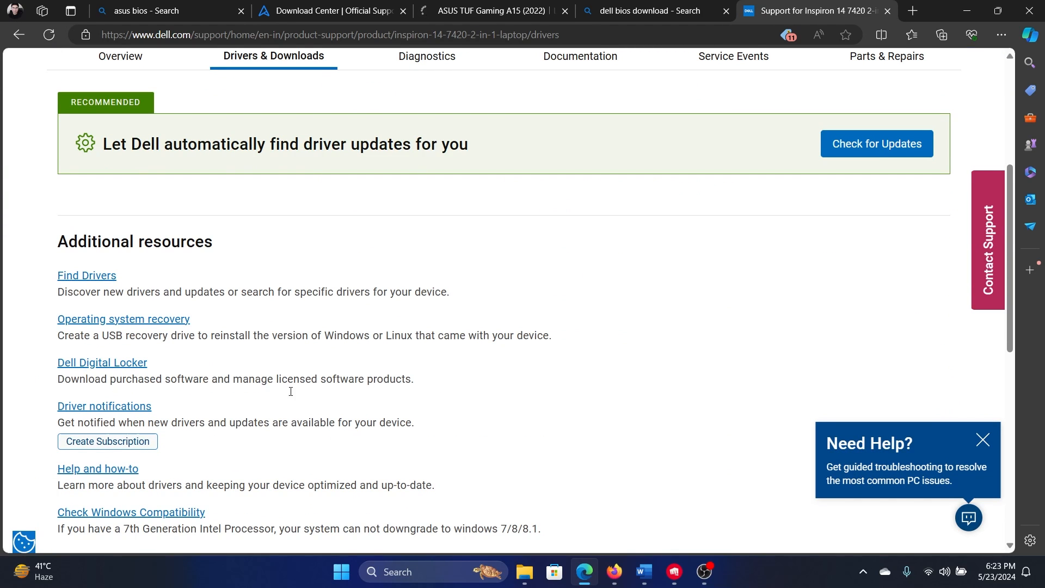
mouse_move(484, 10)
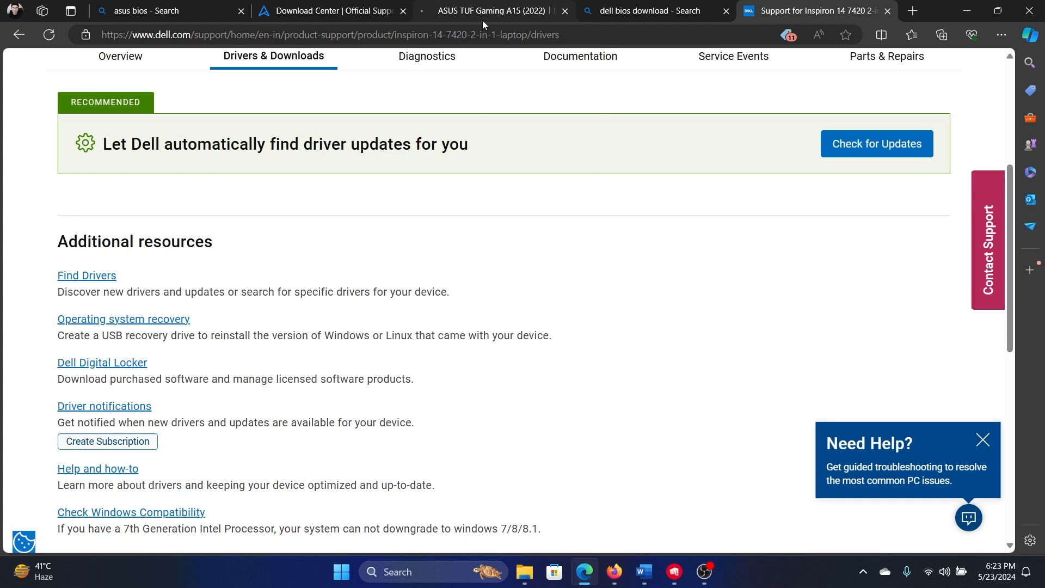
Step: Return to the ASUS Download Center tab showing the FA507RE entry
left_click(490, 11)
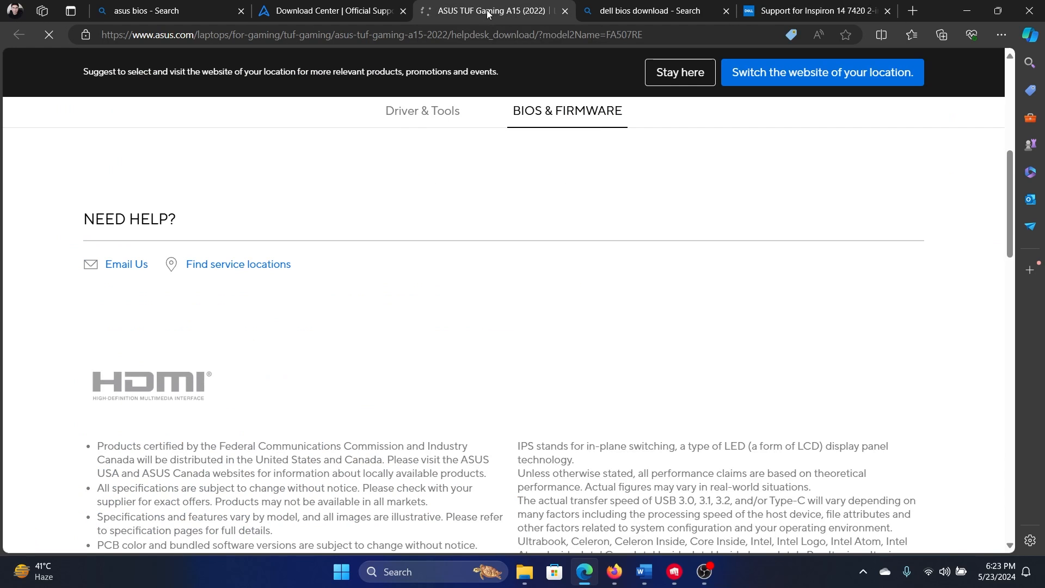
left_click(327, 10)
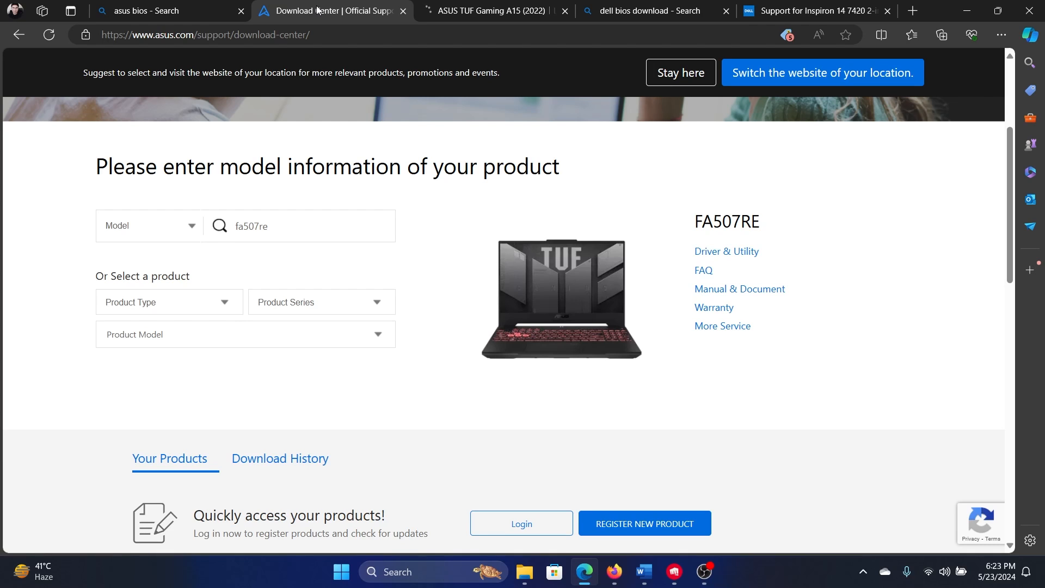
mouse_move(611, 257)
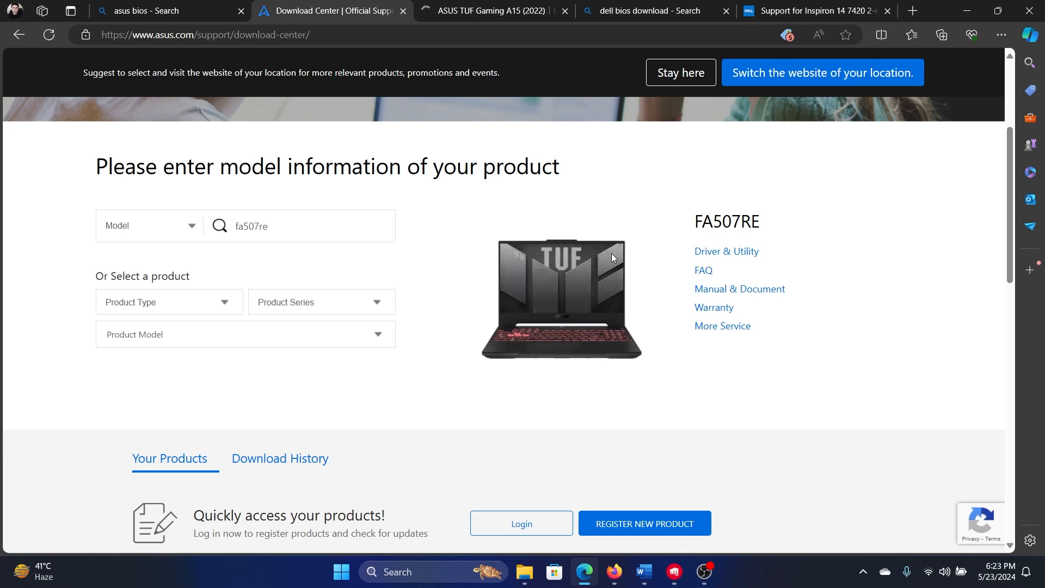